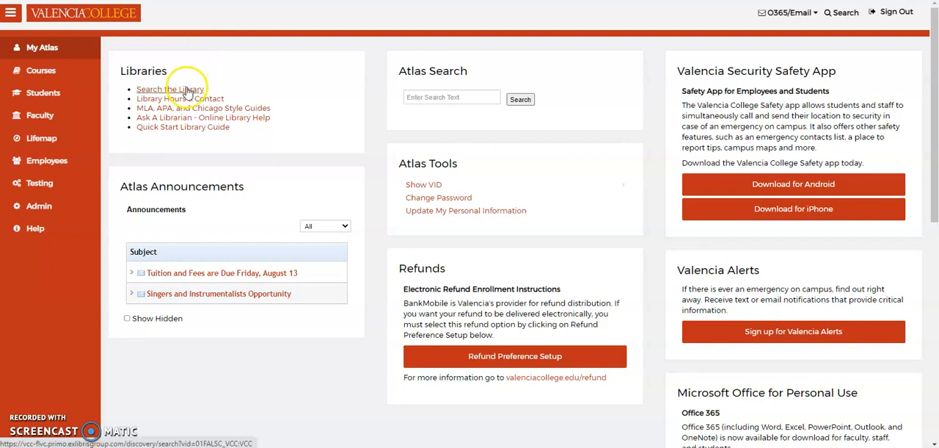
# Step: Go from the Atlas portal's Libraries box to the Valencia library catalog search
pyautogui.click(170, 89)
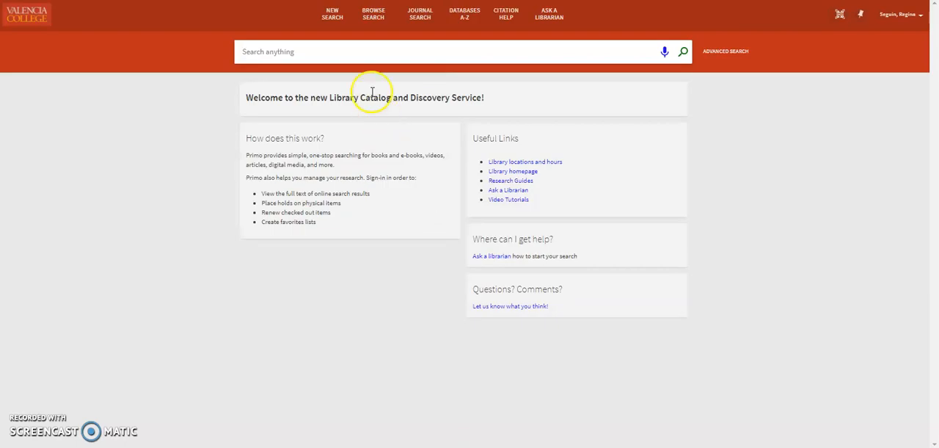
# Step: Search the catalog for 'college students time management success', returning about 343,560 results
pyautogui.write('college students time management success')
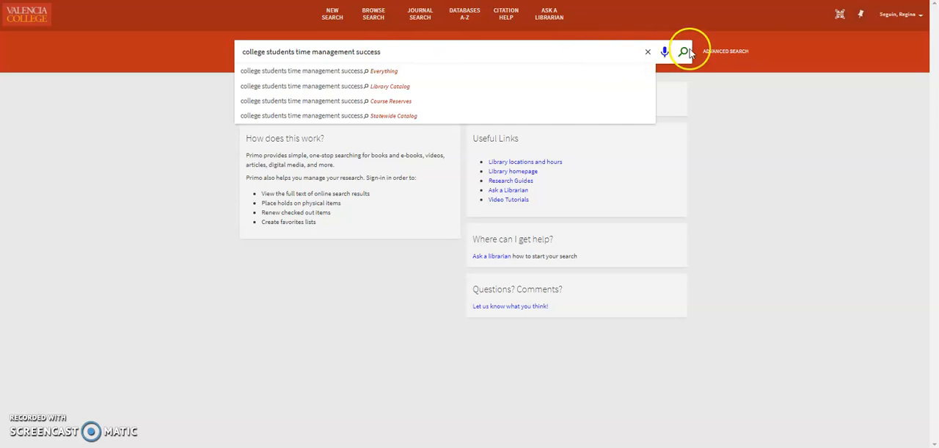
pyautogui.click(684, 51)
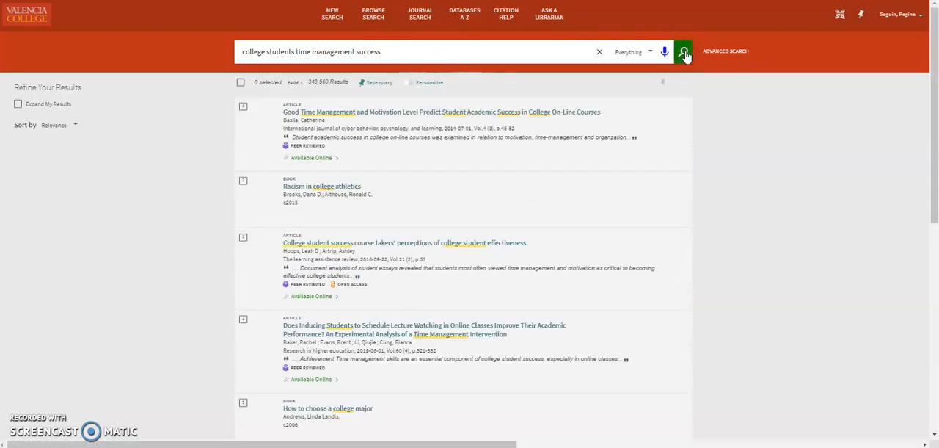
pyautogui.click(683, 52)
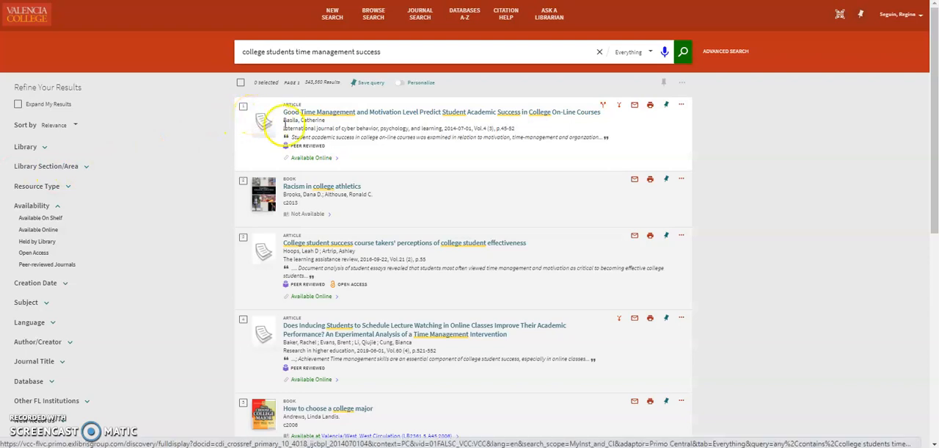
pyautogui.moveTo(464, 13)
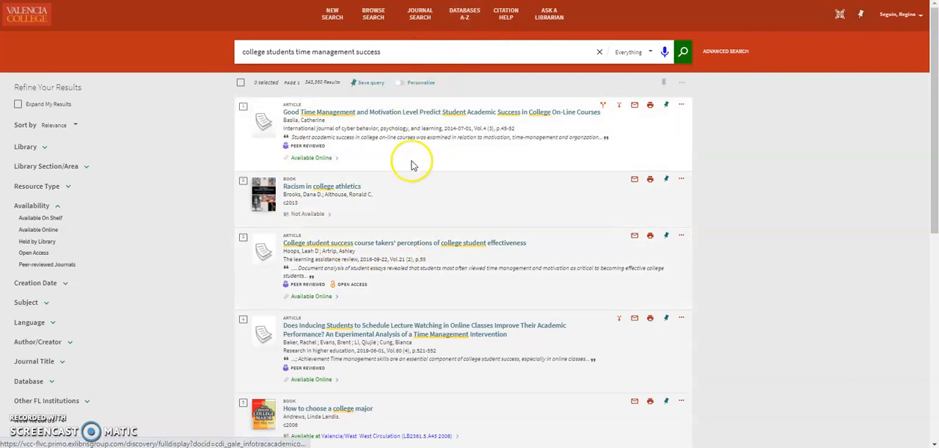
pyautogui.moveTo(129, 206)
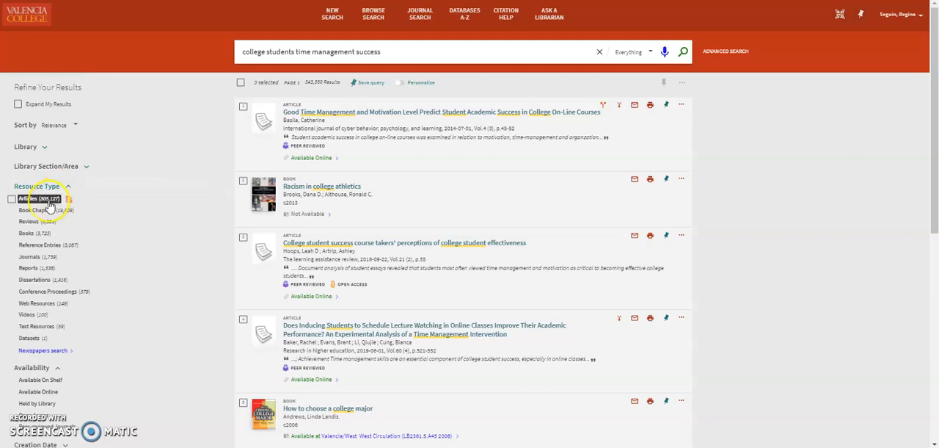
# Step: Filter to Articles from Peer-reviewed Journals dated 2020–2021, leaving about 13,491 results
pyautogui.click(31, 198)
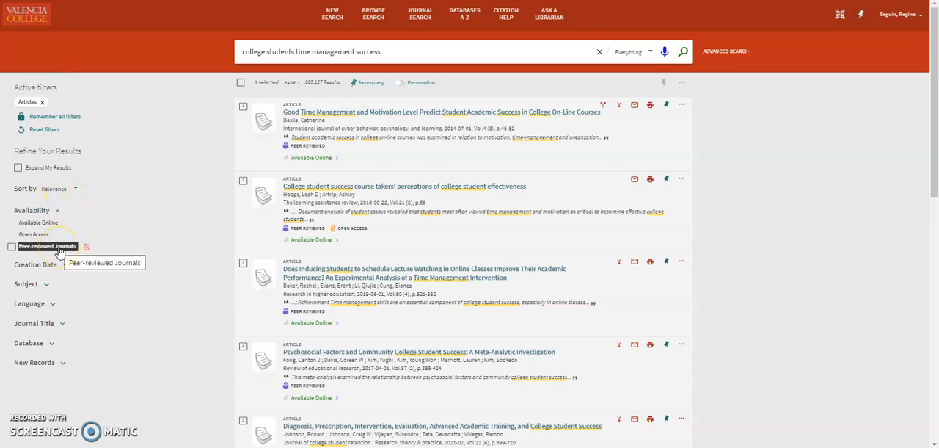
pyautogui.click(48, 246)
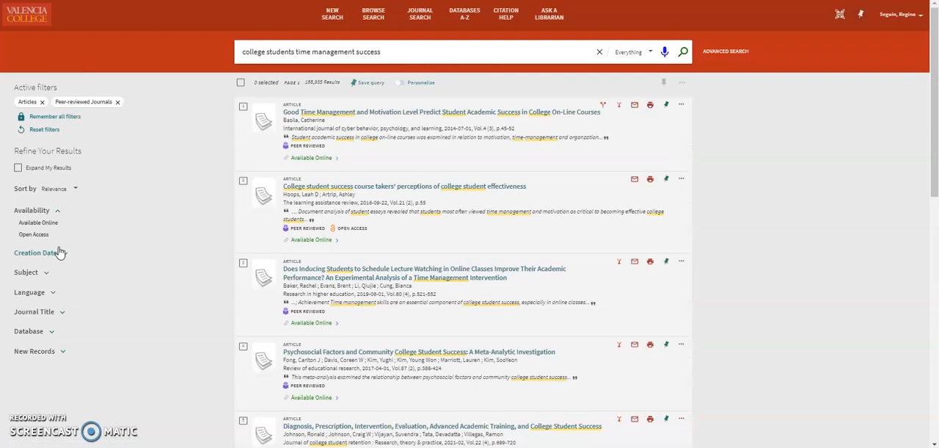
pyautogui.moveTo(59, 257)
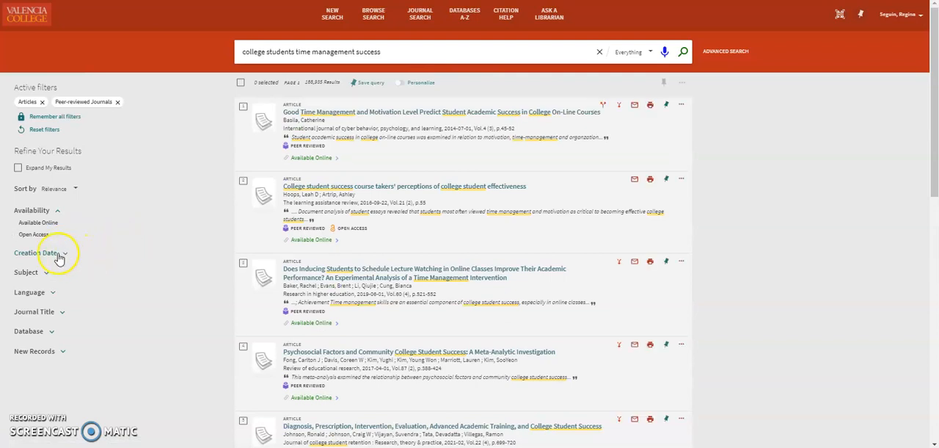
pyautogui.click(35, 253)
pyautogui.write('2020')
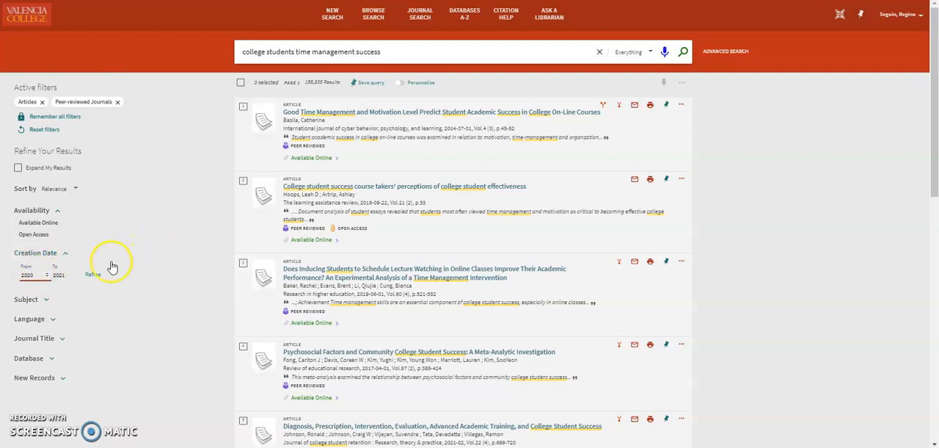
pyautogui.click(92, 274)
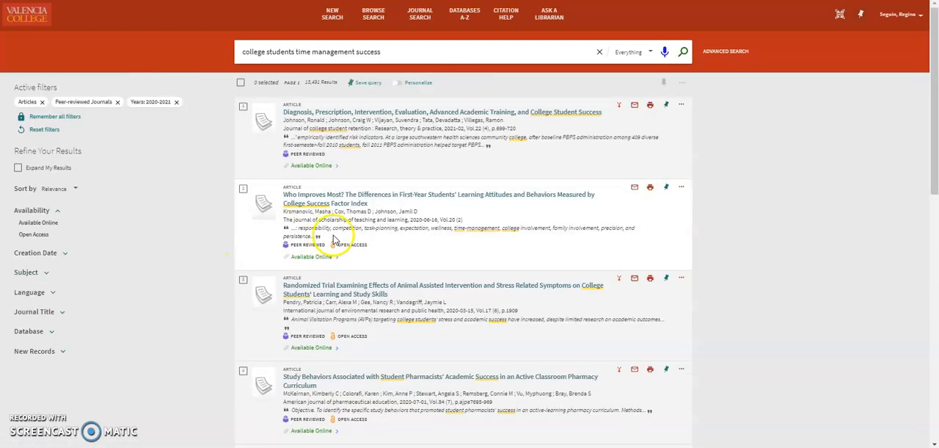
# Step: Open result 5, 'Community College Students Rise to the Challenge', to see its full record
pyautogui.scroll(-3)
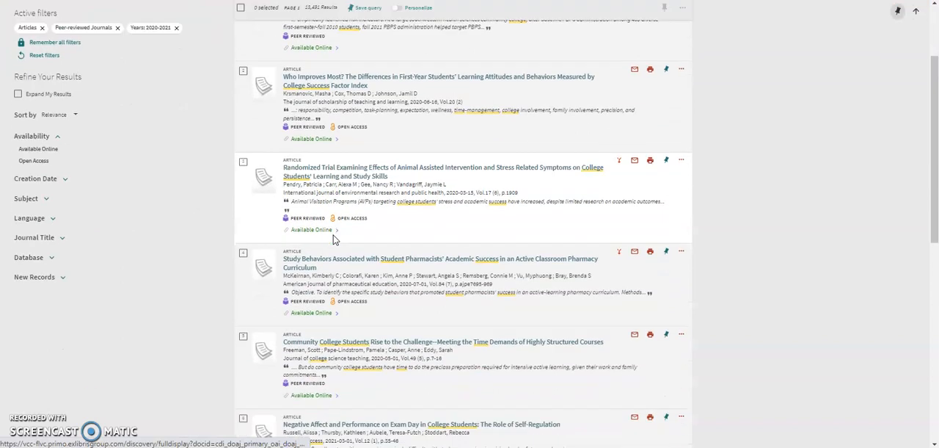
pyautogui.click(340, 345)
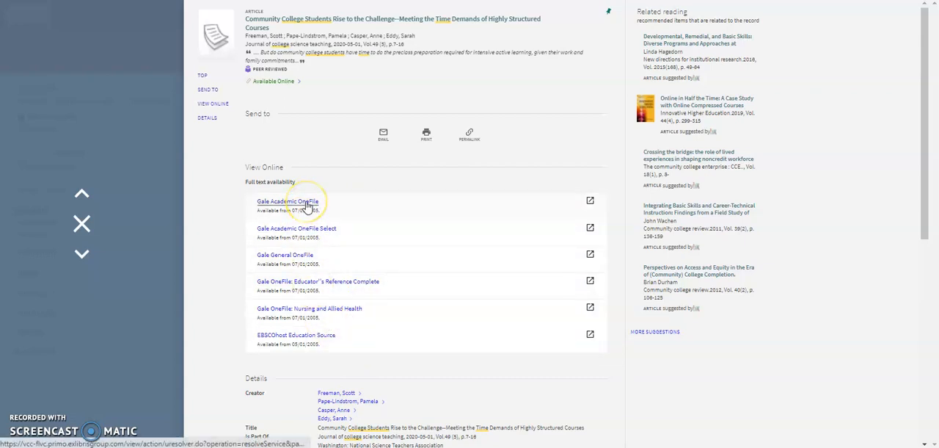
# Step: View the article's full text via the Gale Academic OneFile link under View Online
pyautogui.click(288, 201)
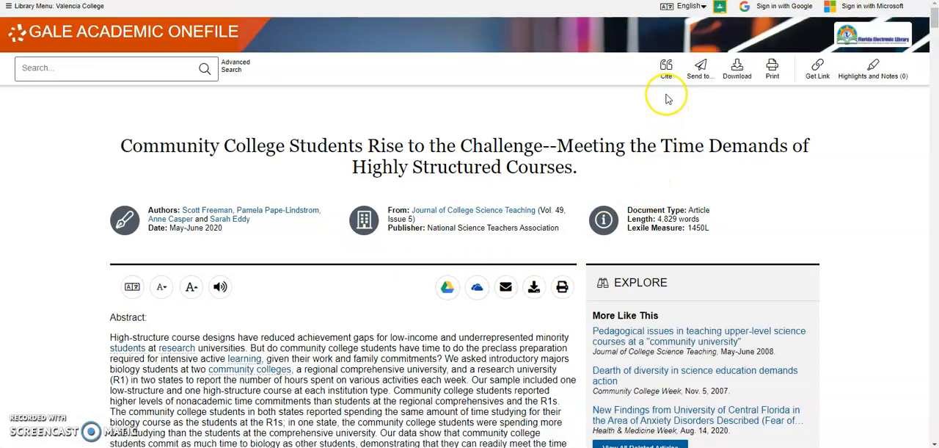
pyautogui.moveTo(737, 70)
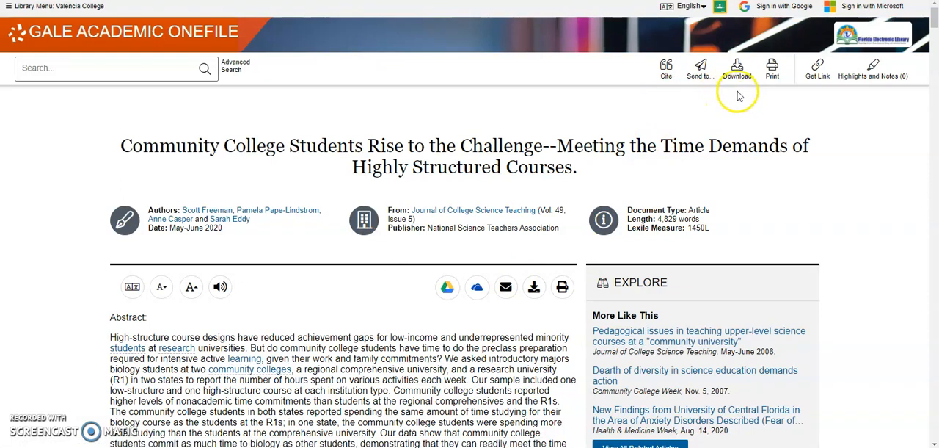